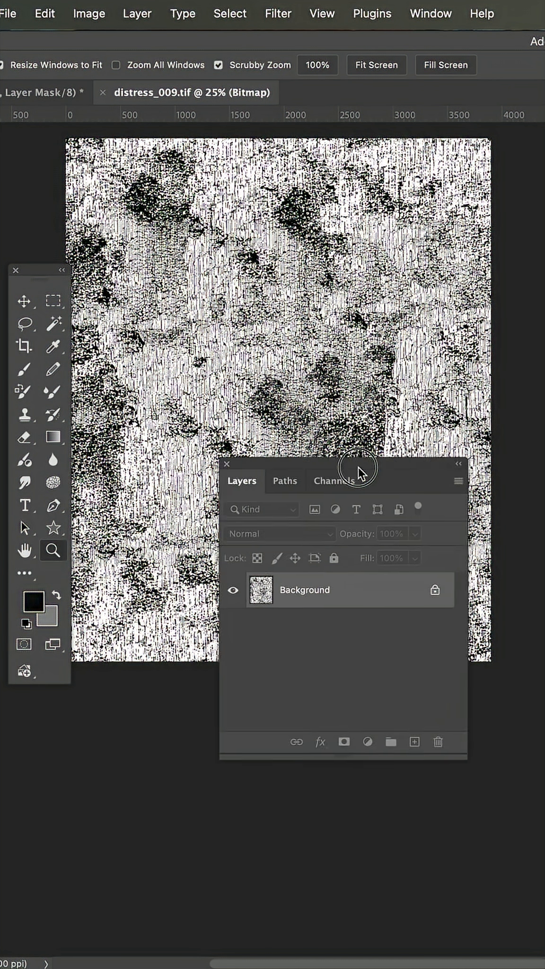
Open the Image menu's Mode submenu, showing Bitmap as the current mode
click(89, 12)
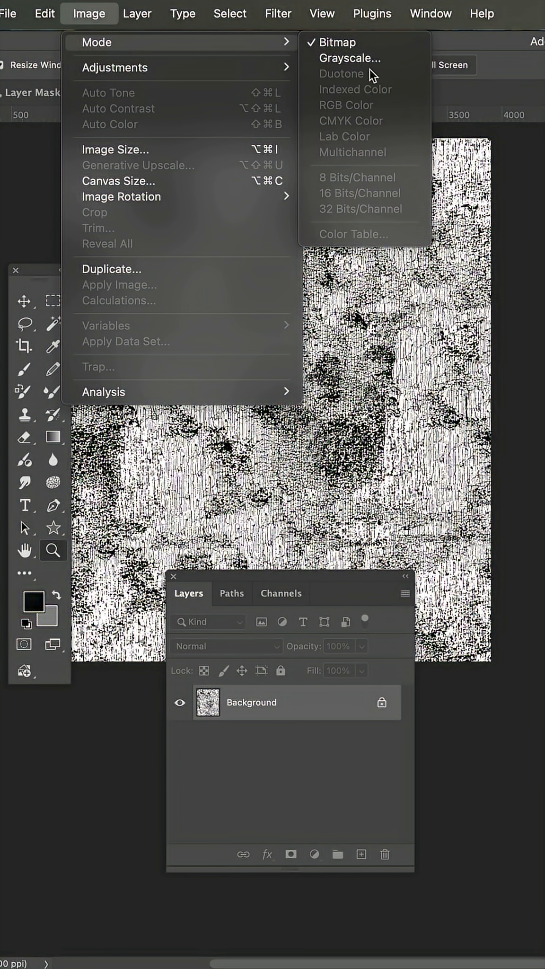
Convert the texture to Grayscale and unlock the Background as an editable layer
click(351, 57)
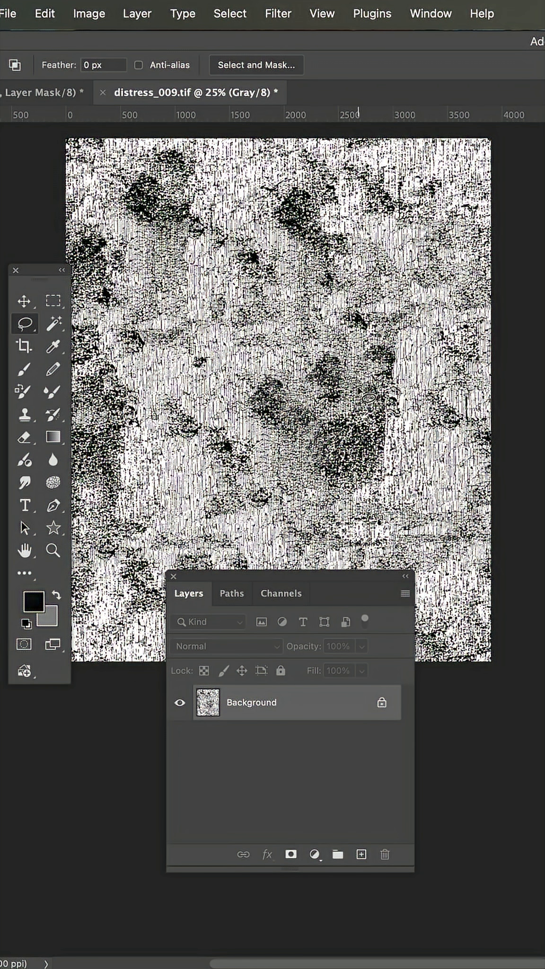
double_click(251, 702)
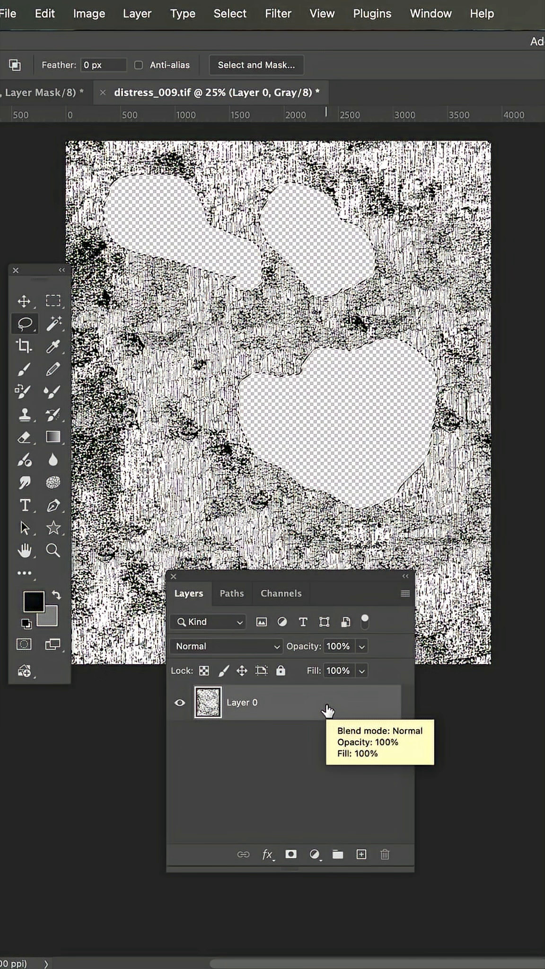
Run Content-Aware Fill on the blotch holes from the Edit menu
click(44, 13)
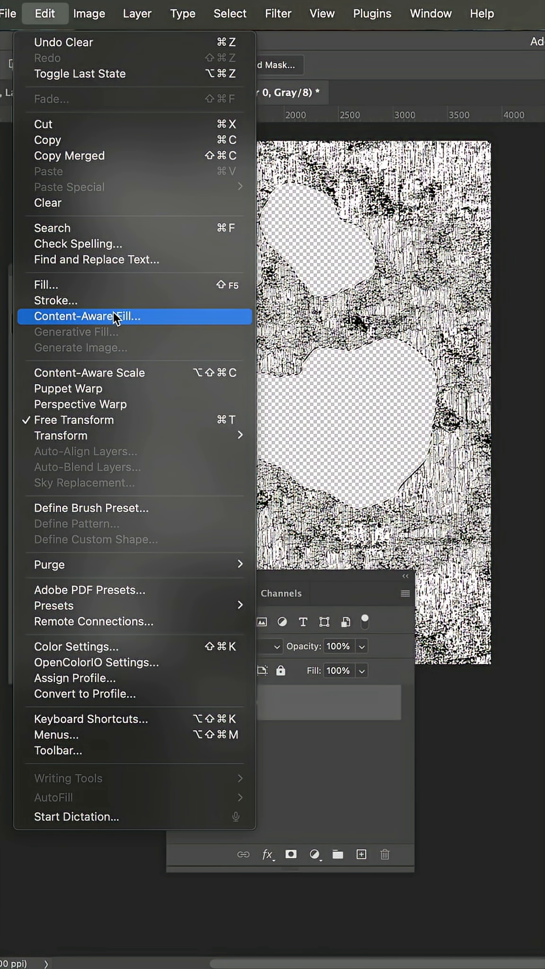
click(87, 316)
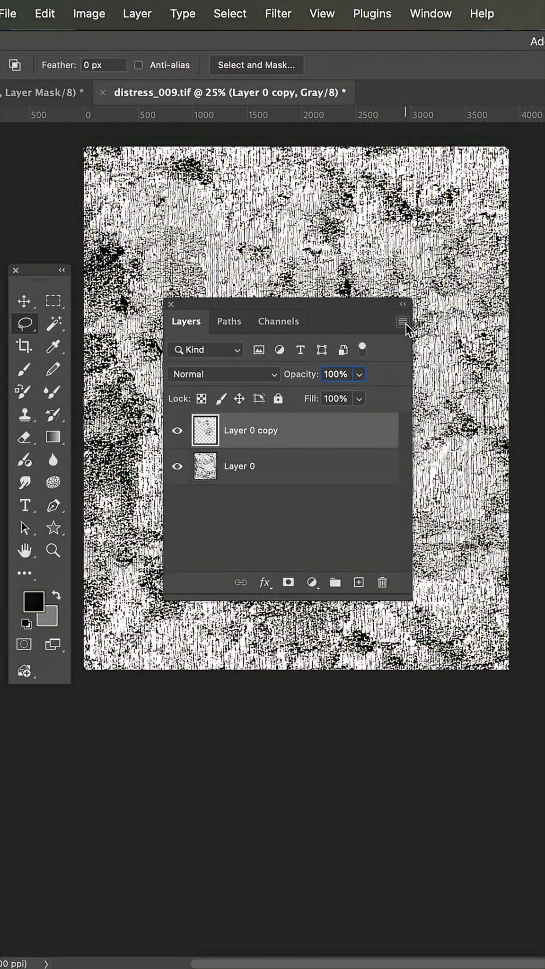
Flatten the layers and convert to Bitmap using 50% Threshold at 300 ppi
click(89, 12)
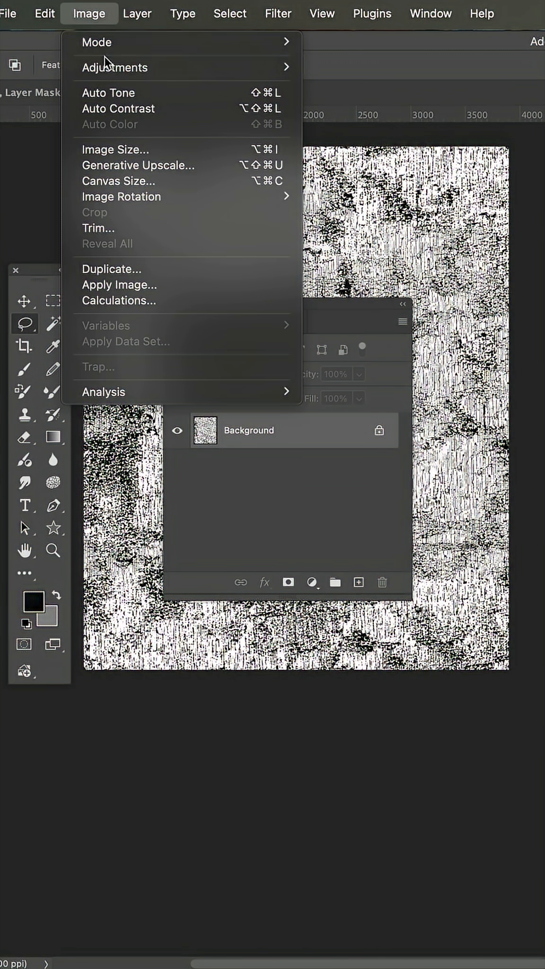
click(97, 42)
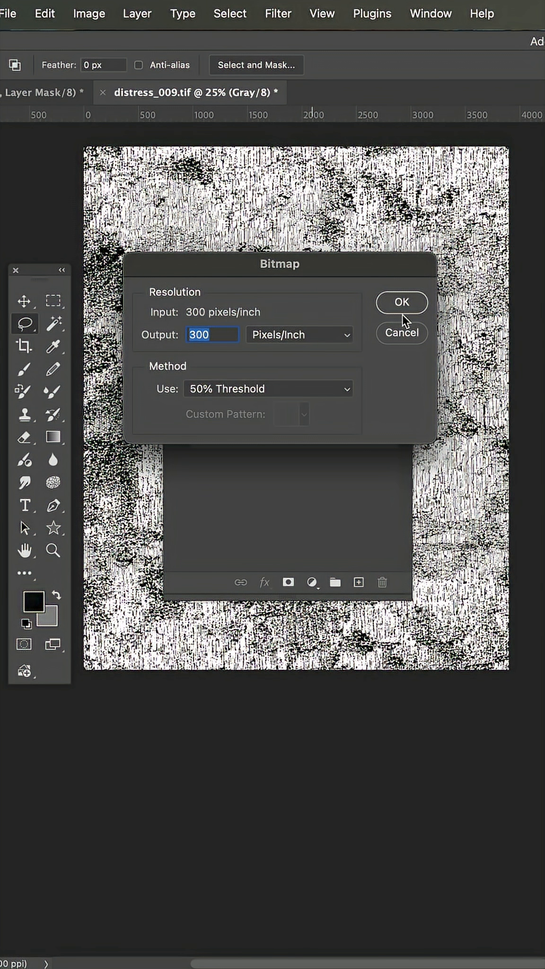
click(401, 302)
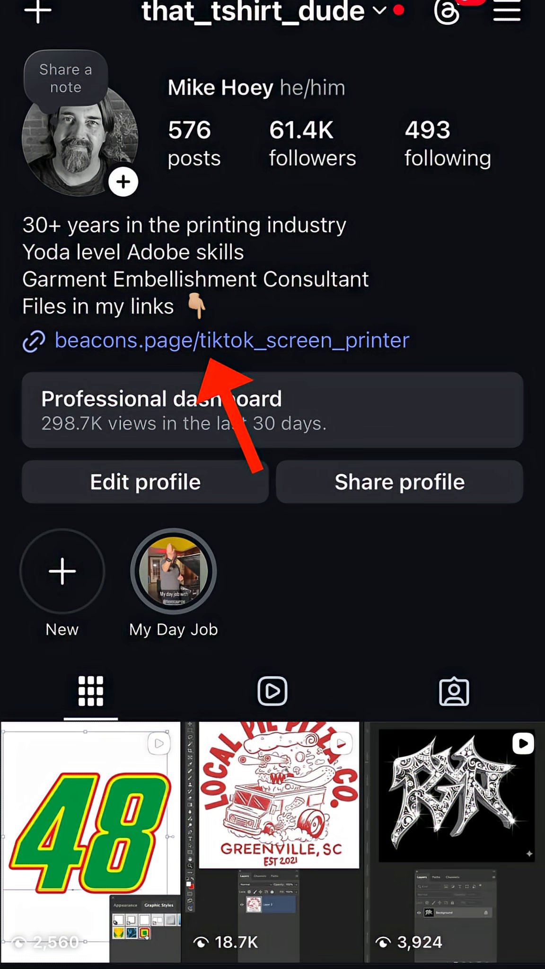
Follow the Beacons bio link to the 10 Best Distressed tif images product page
click(232, 340)
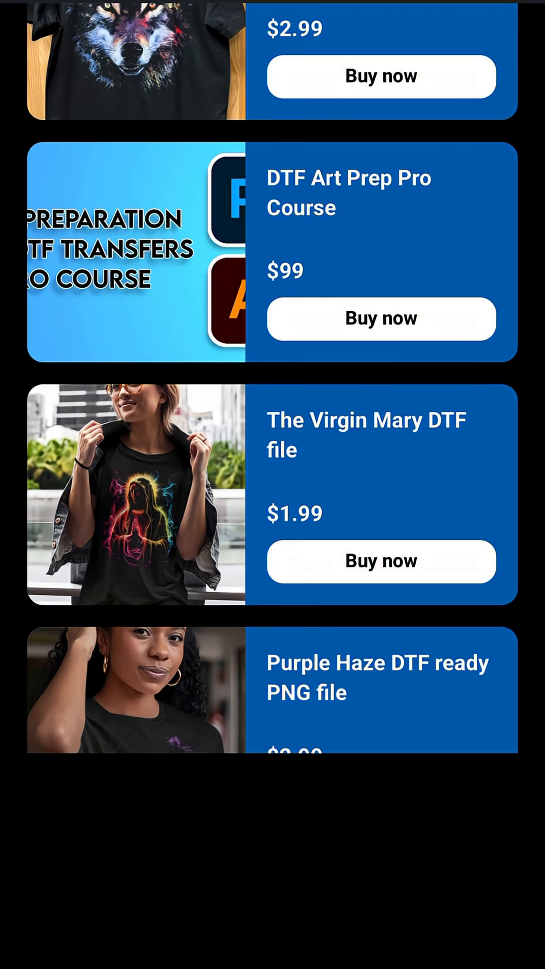
scroll(down, 3)
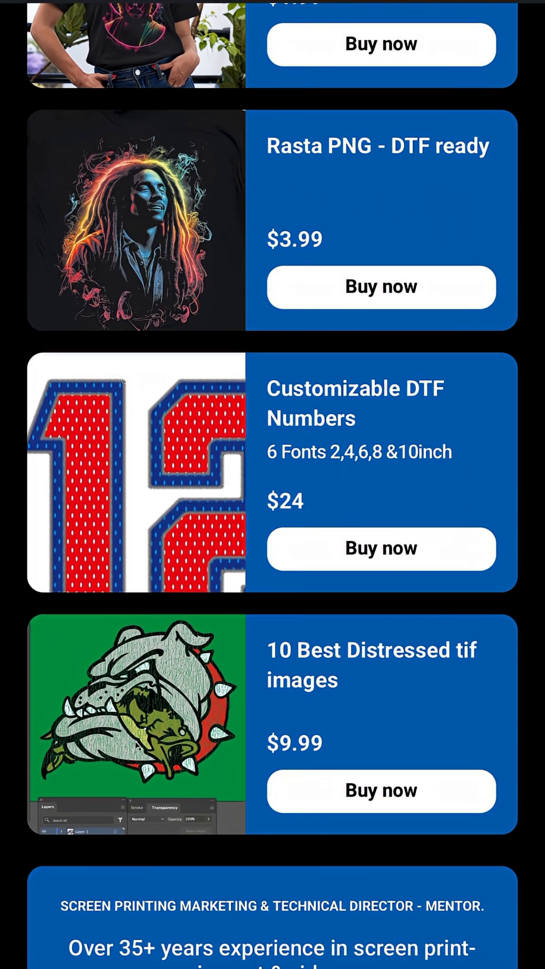
click(135, 721)
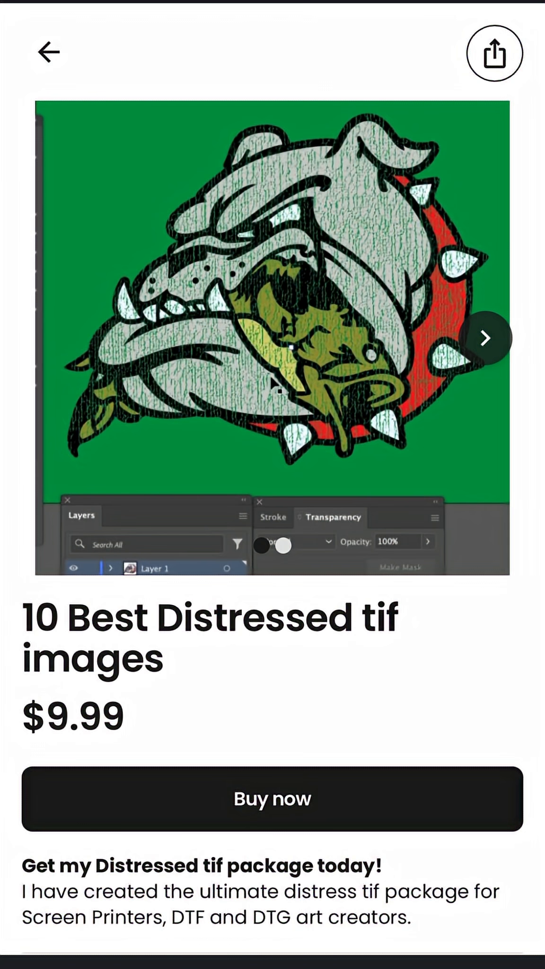